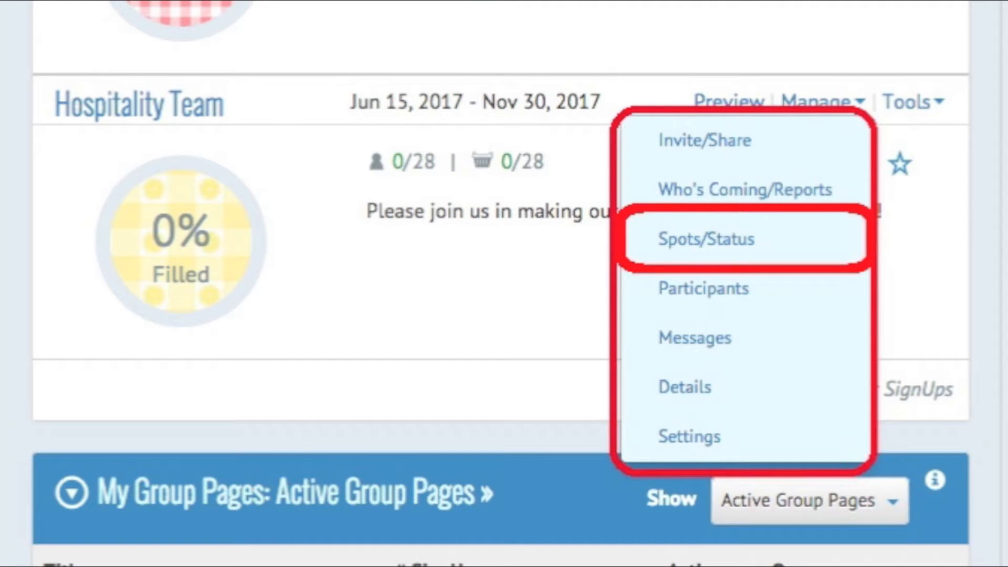
- Open the Spots/Status list for the Hospitality Team signup on Thu Jun 15, 2017
click(705, 239)
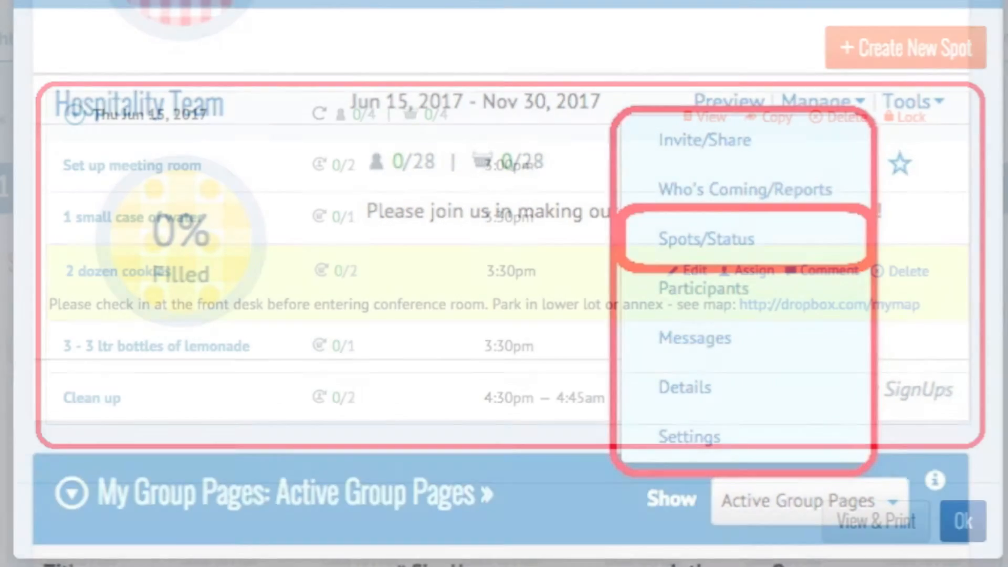
click(706, 238)
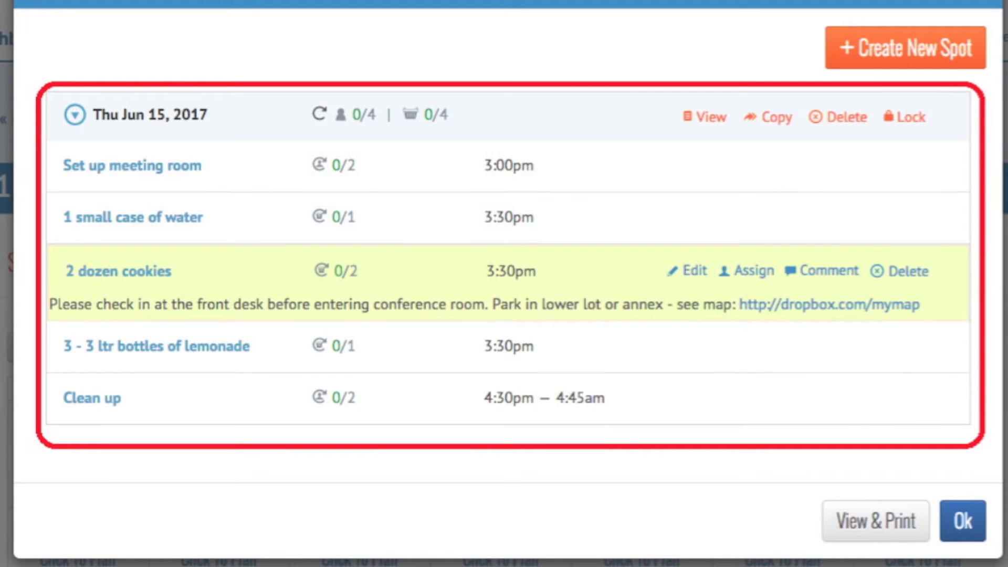
mouse_move(747, 270)
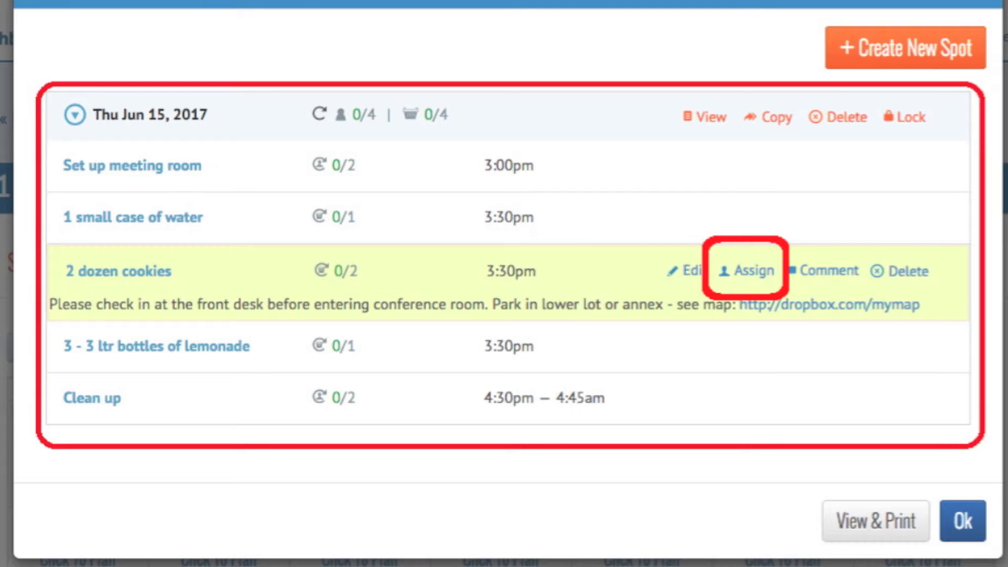
click(752, 270)
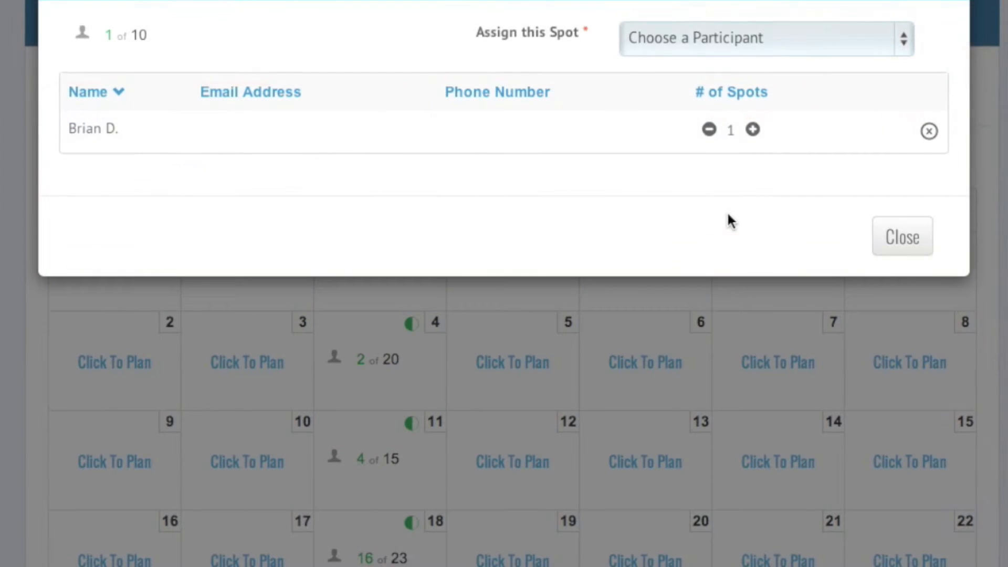
mouse_move(887, 49)
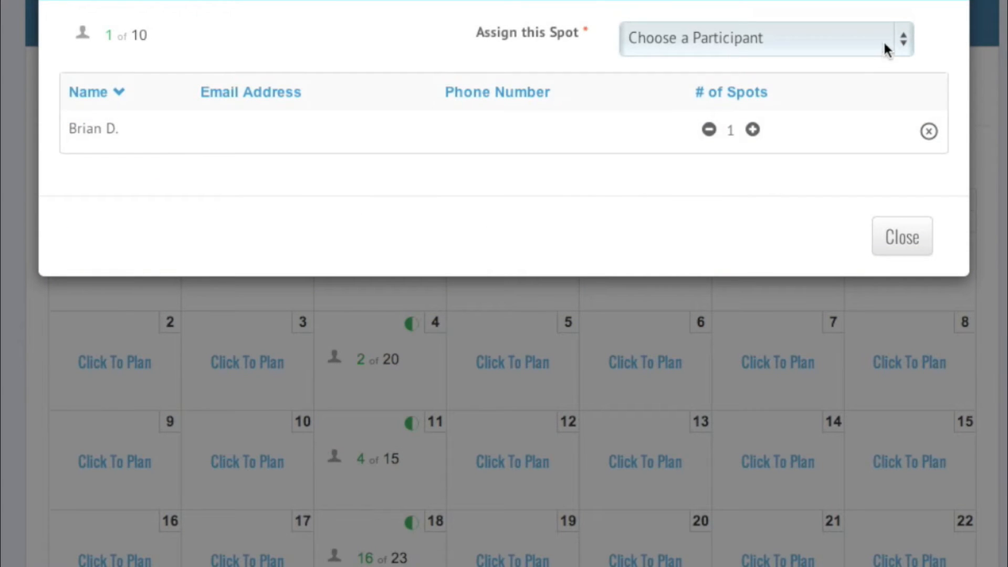
click(762, 38)
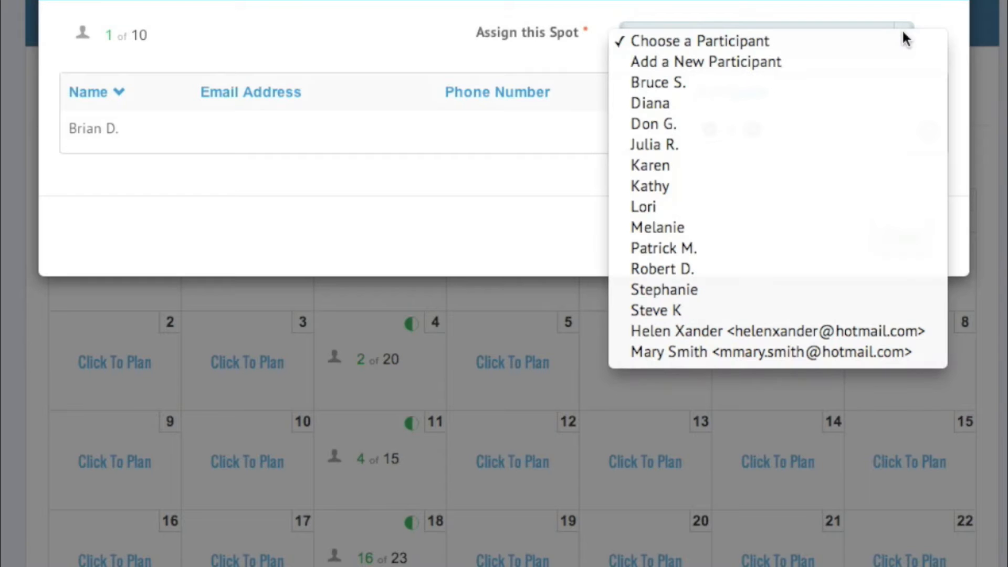
click(650, 103)
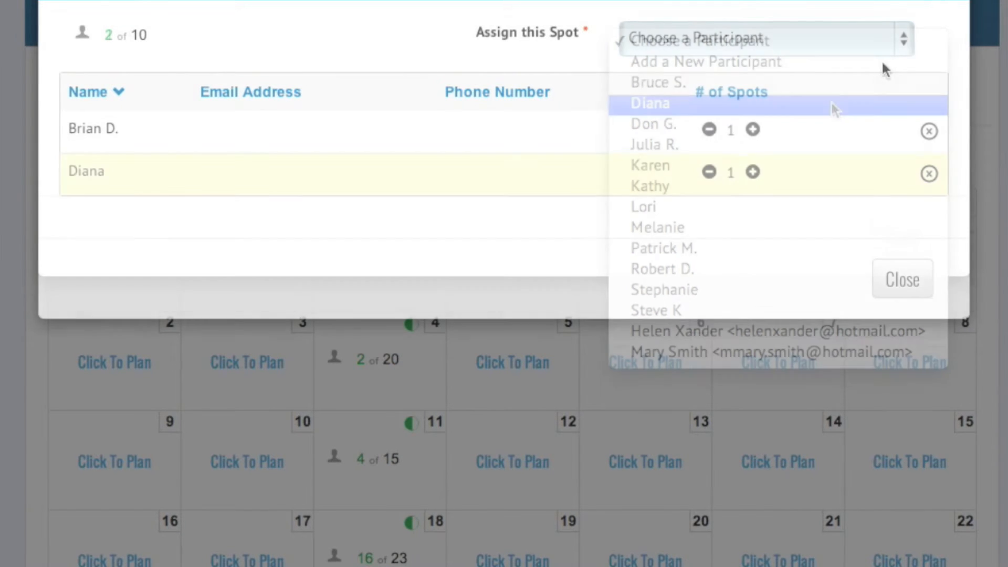
click(703, 62)
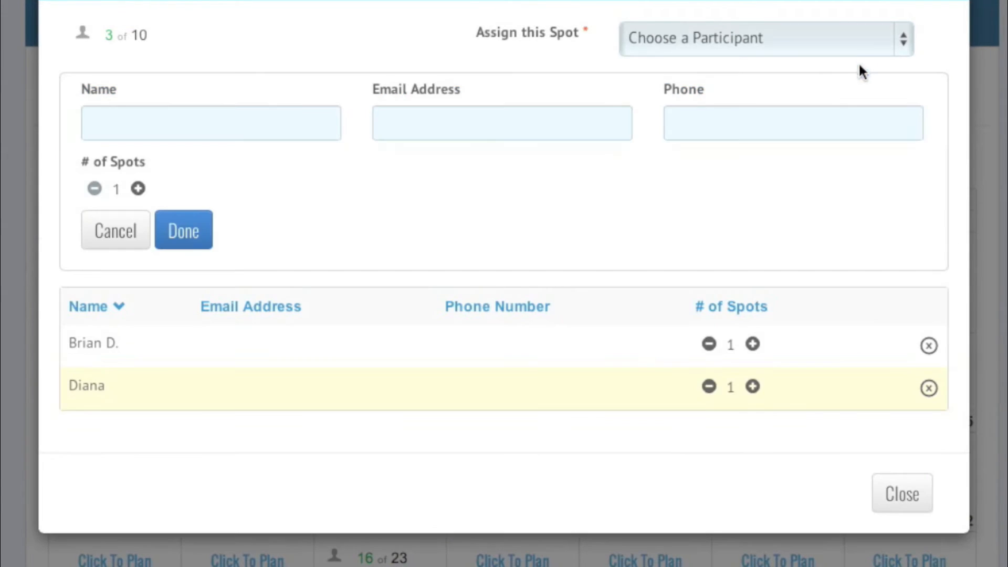
text(Lenny)
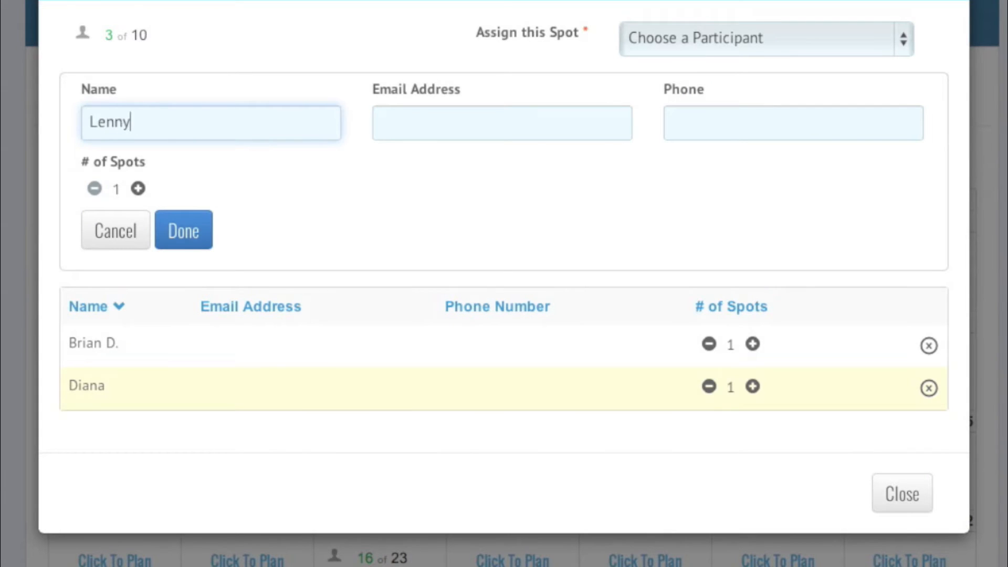
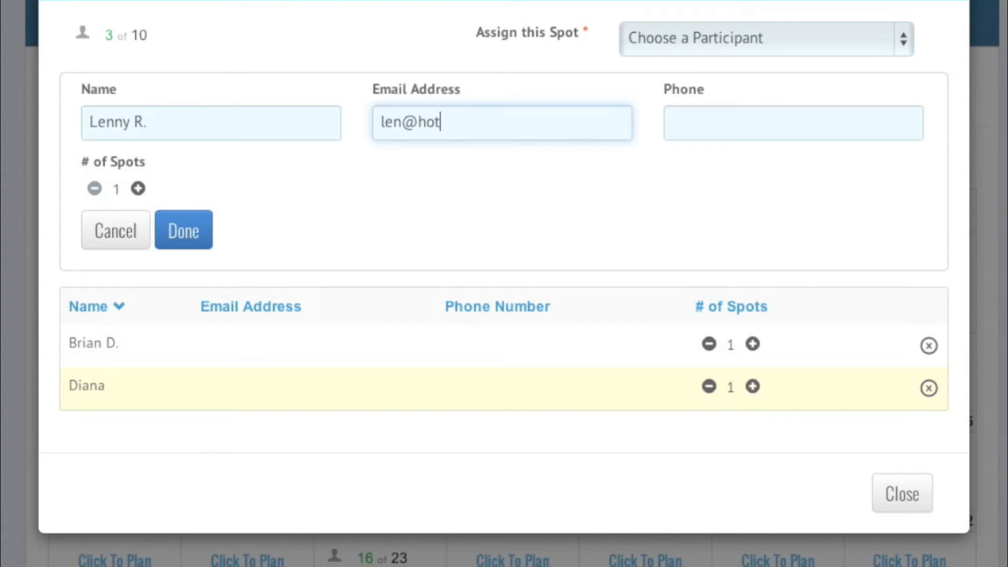
text(564-9898)
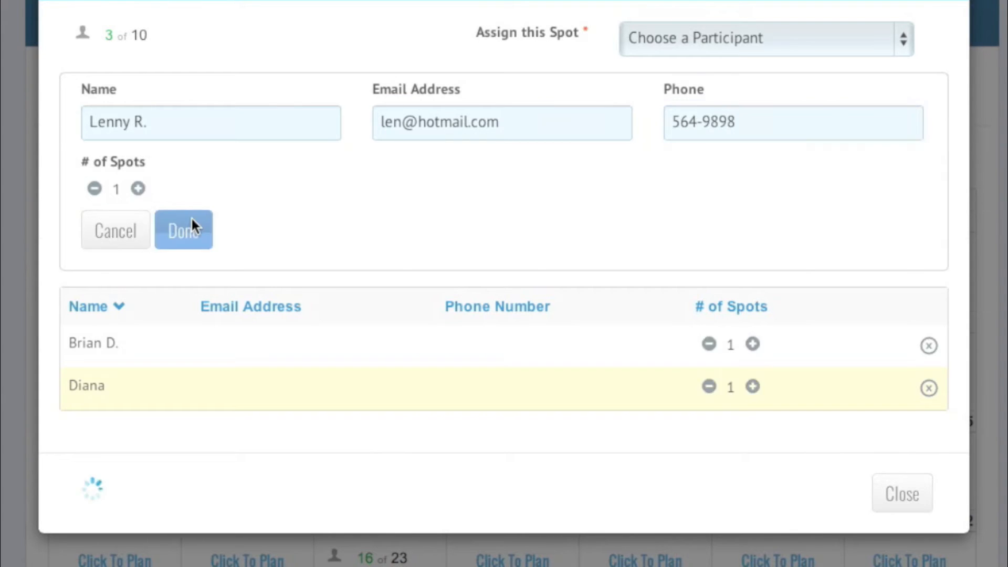
click(183, 230)
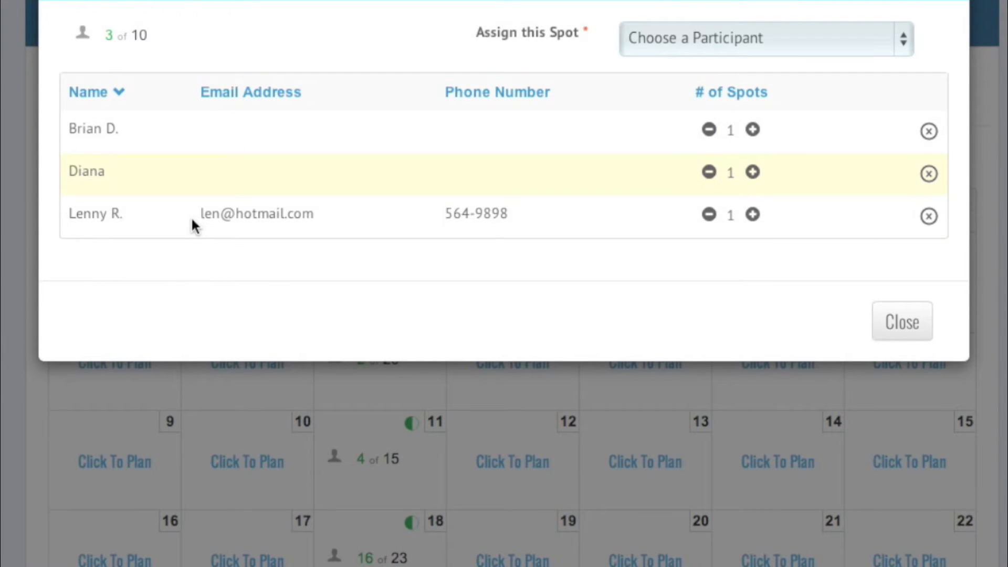
mouse_move(902, 321)
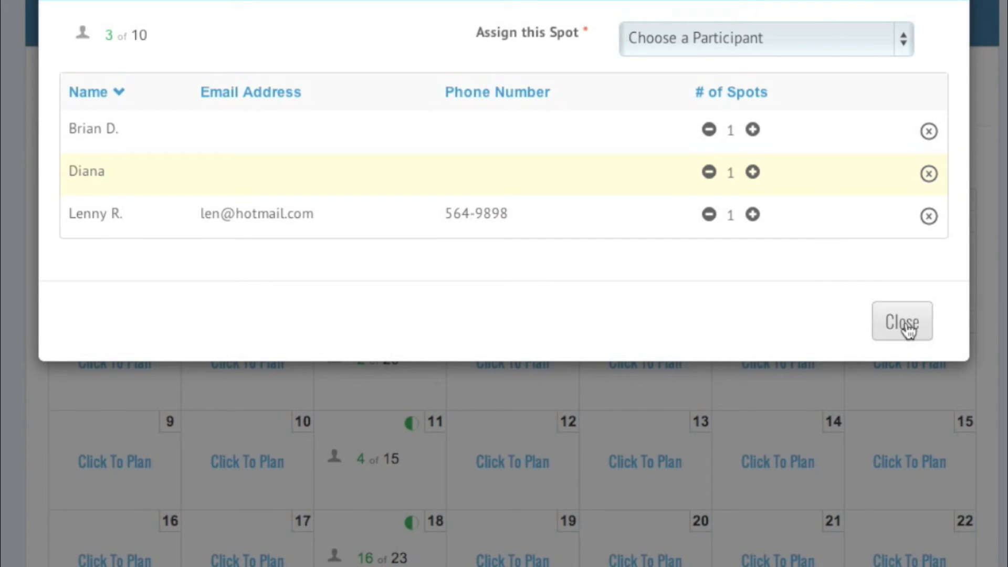
click(902, 321)
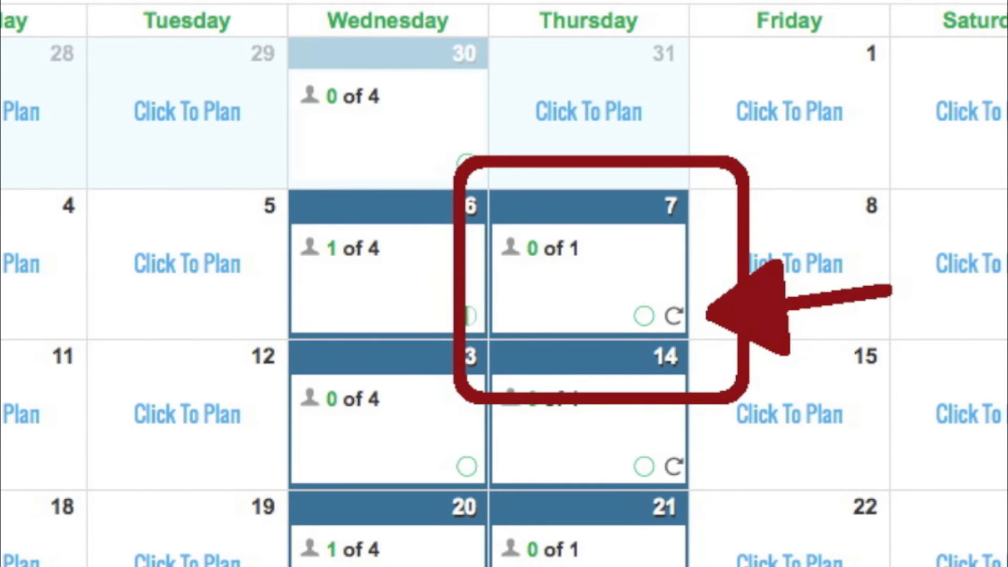
click(586, 277)
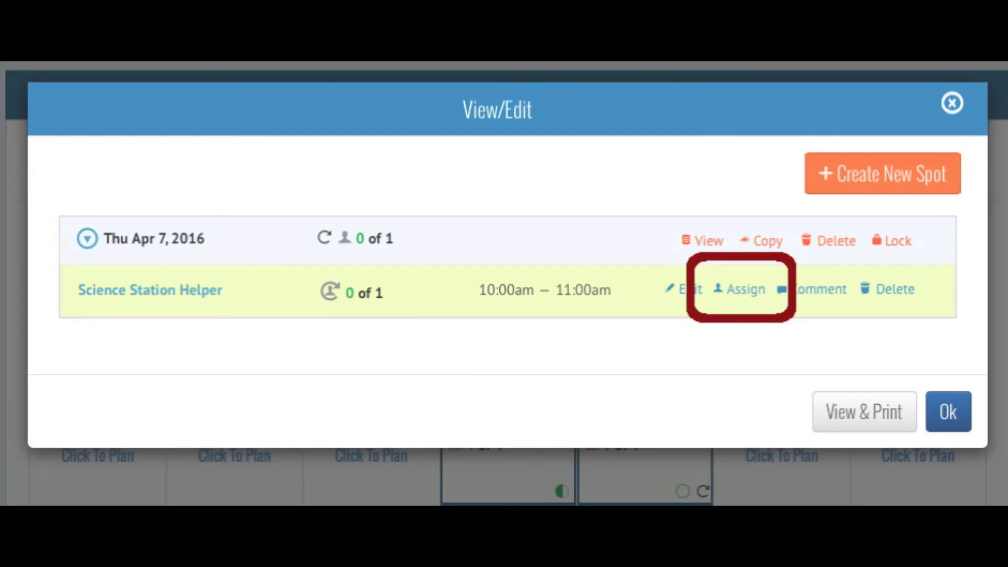
click(744, 289)
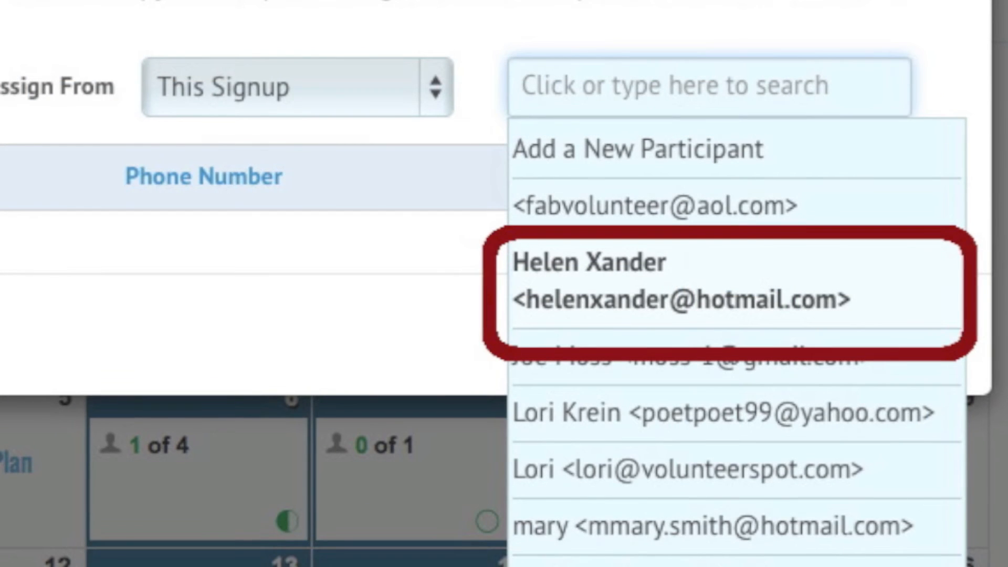
click(682, 283)
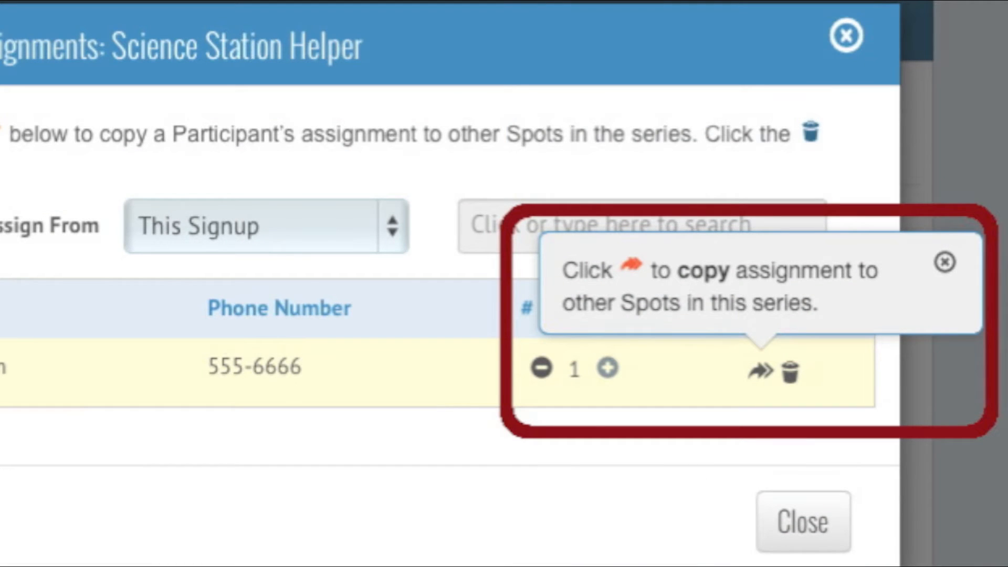
click(760, 371)
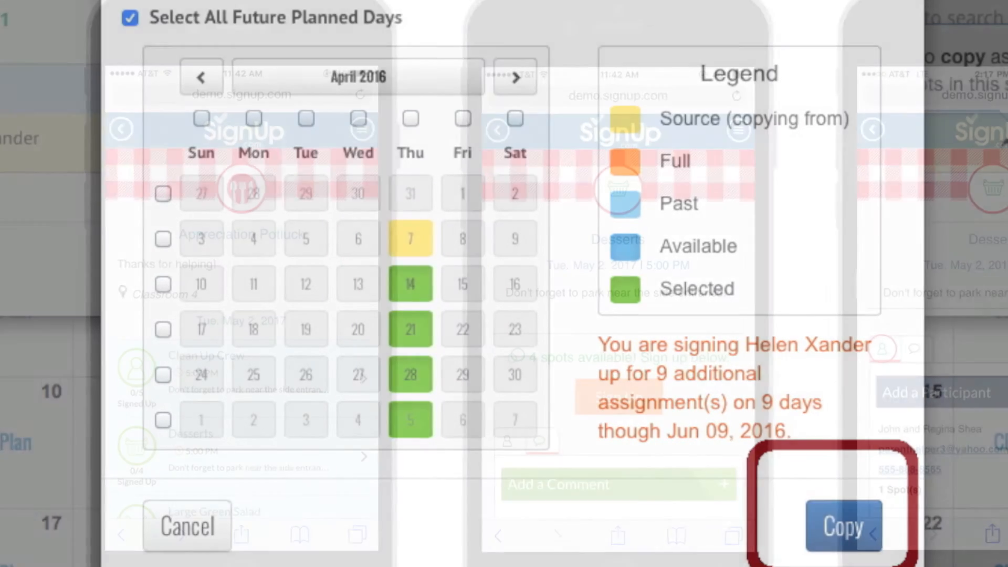
click(843, 527)
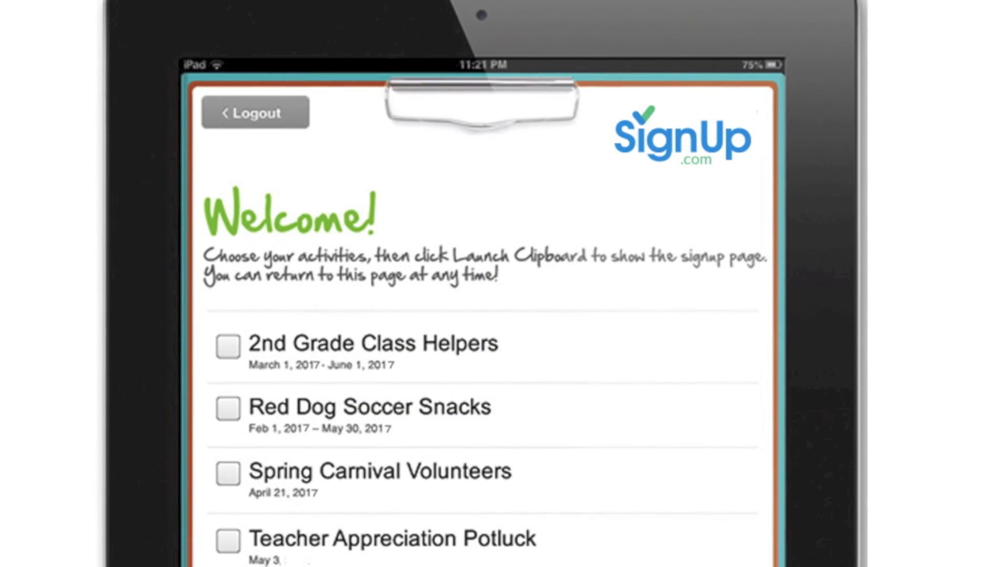
scroll(up, 3)
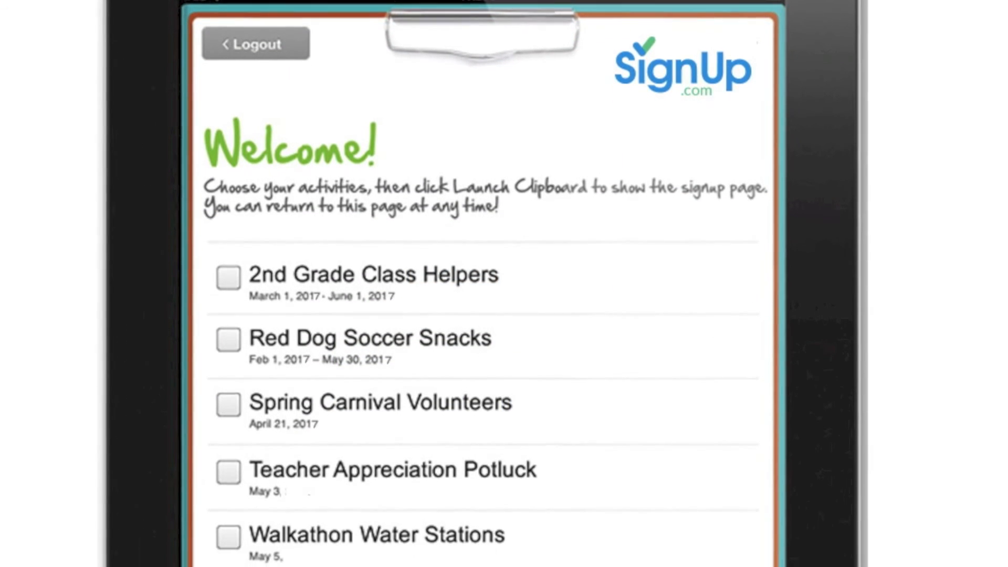
scroll(down, 3)
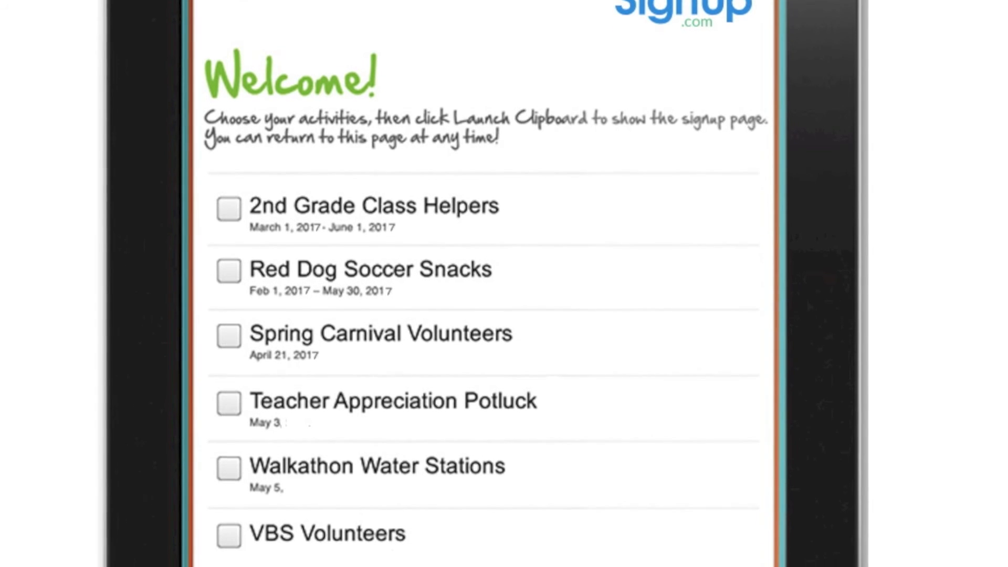
scroll(down, 3)
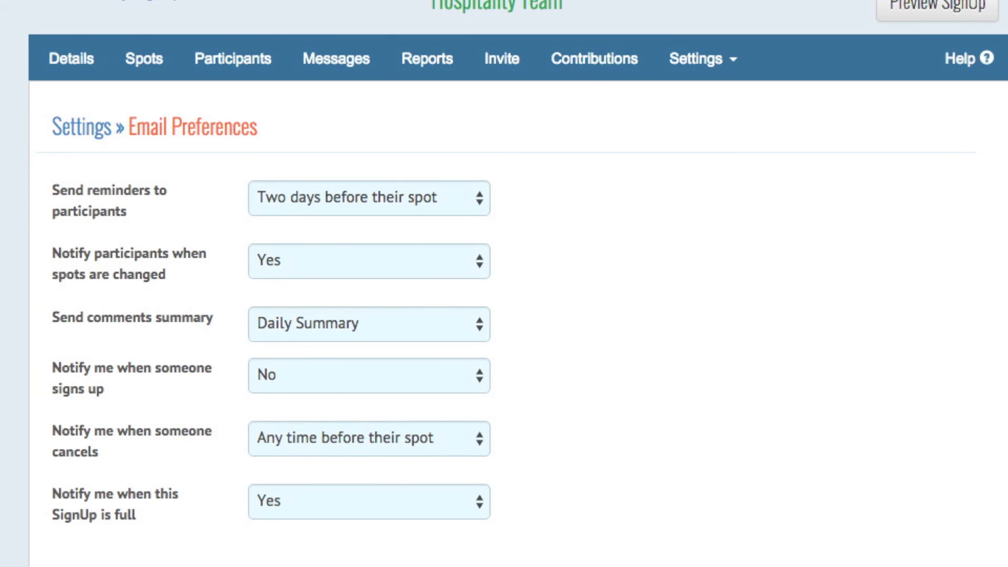
- Set 'Notify participants when spots are changed' to No in Email Preferences
click(369, 261)
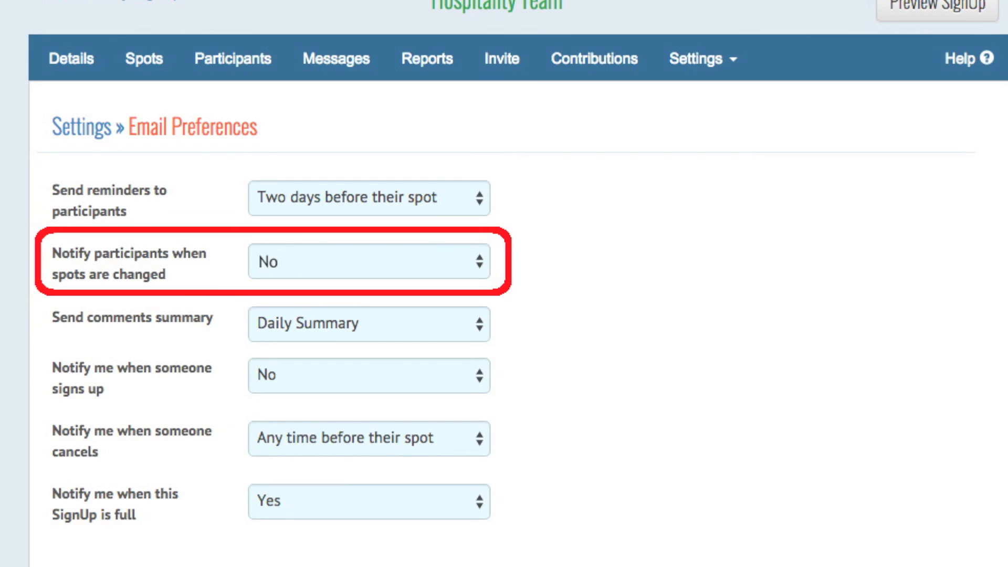